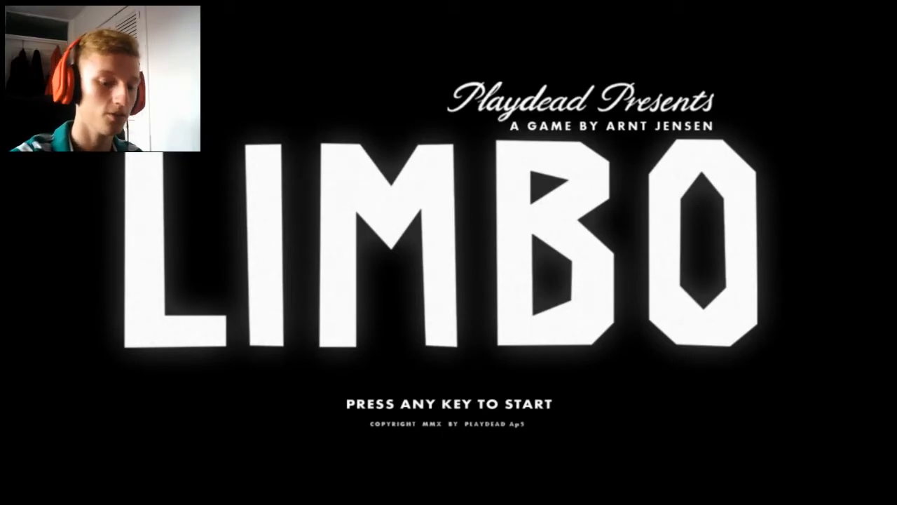
key("space")
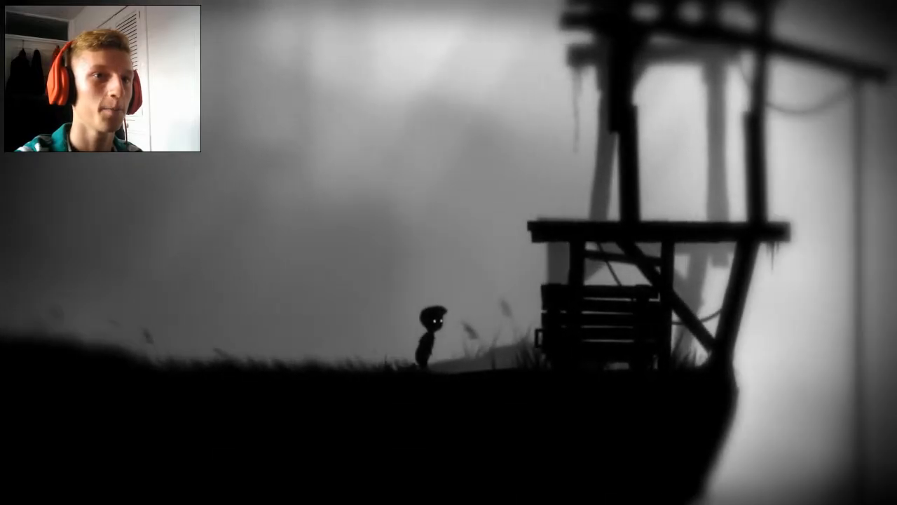
key("right")
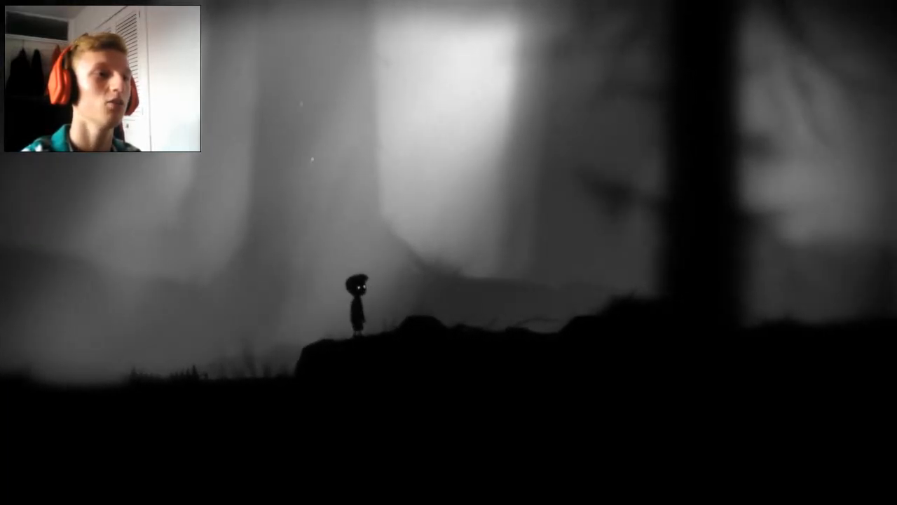
key("right")
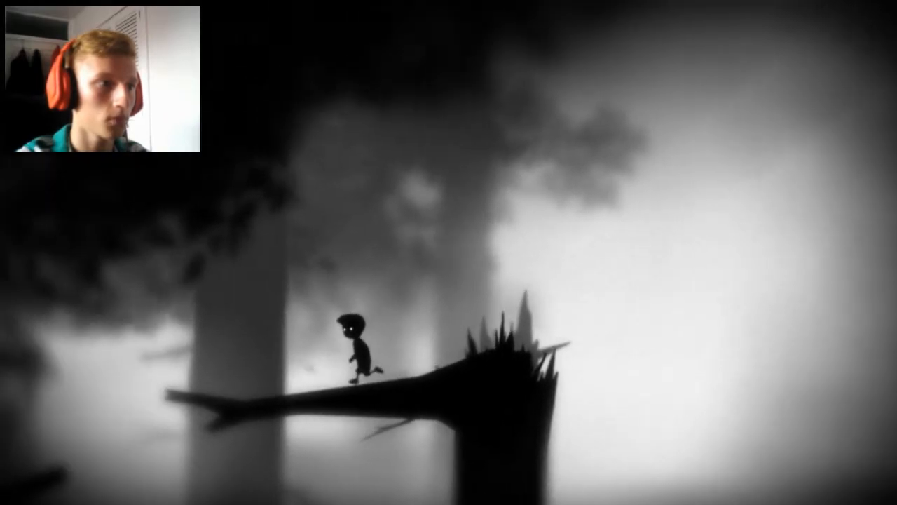
key("Right")
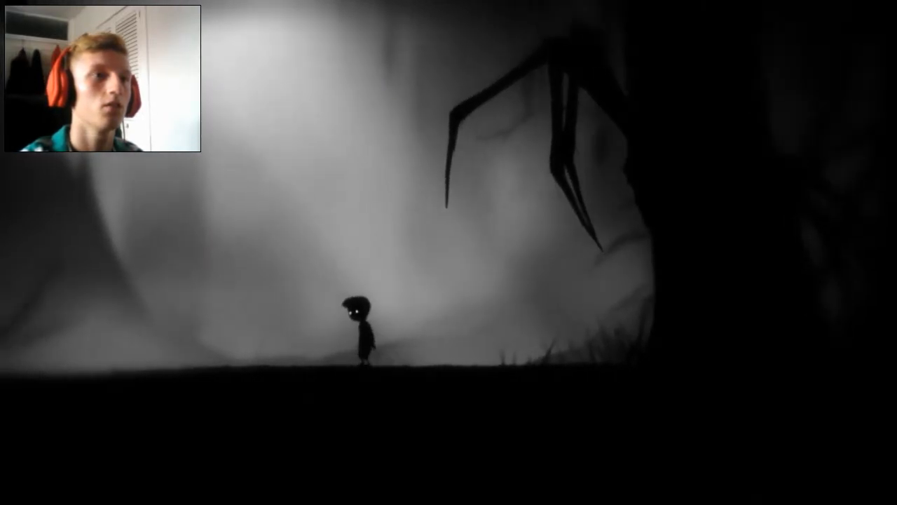
key("Right")
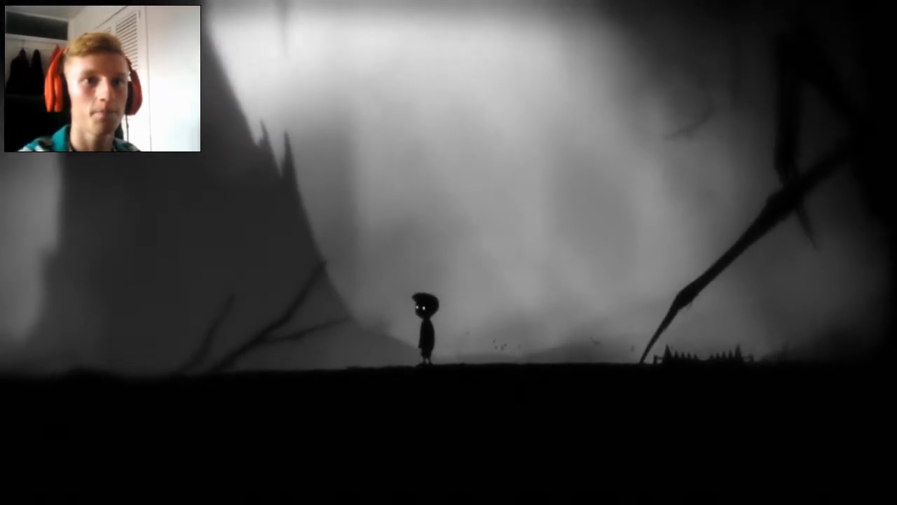
key("Right")
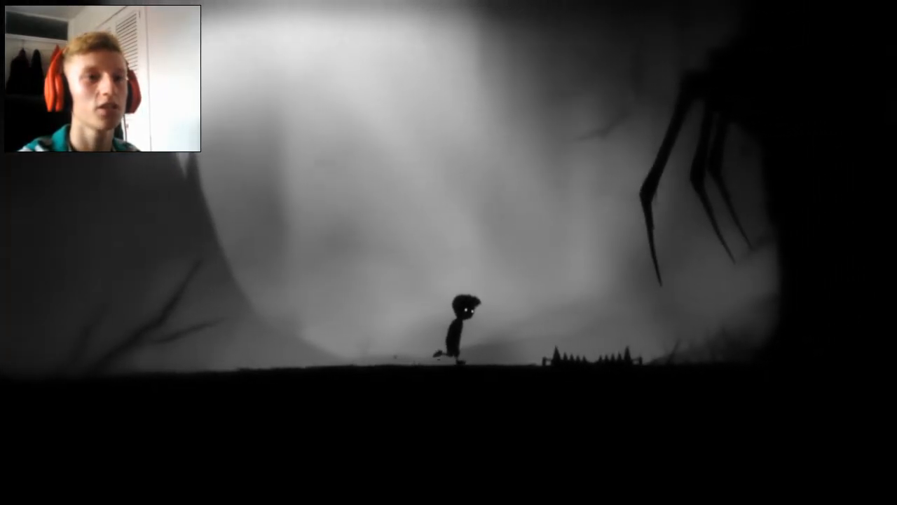